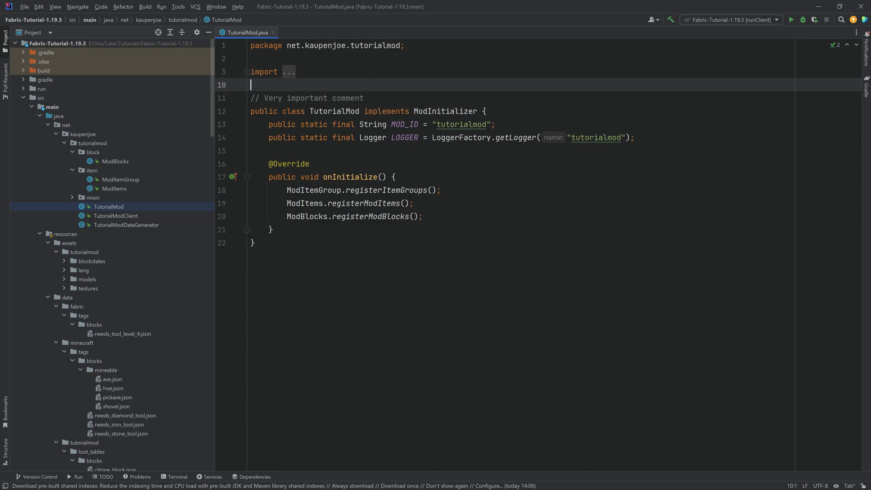
pyautogui.moveTo(127, 409)
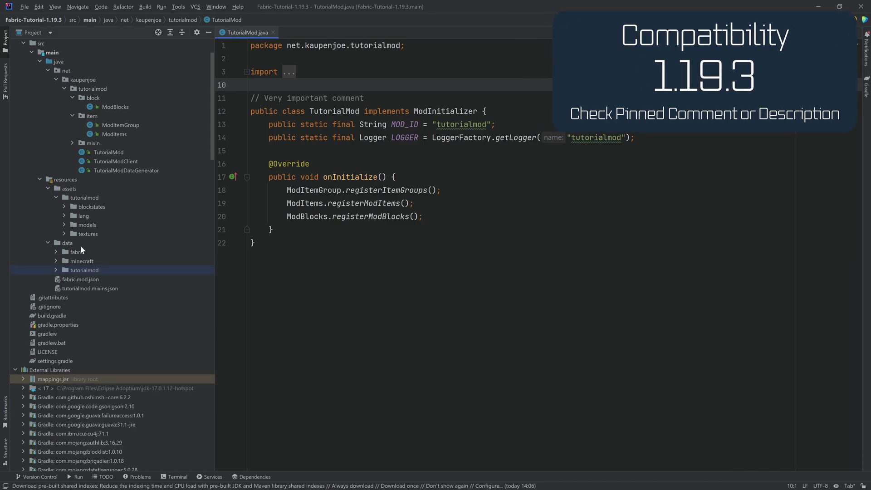
# Add a recipes directory inside data/tutorialmod, next to loot_tables
pyautogui.click(67, 243)
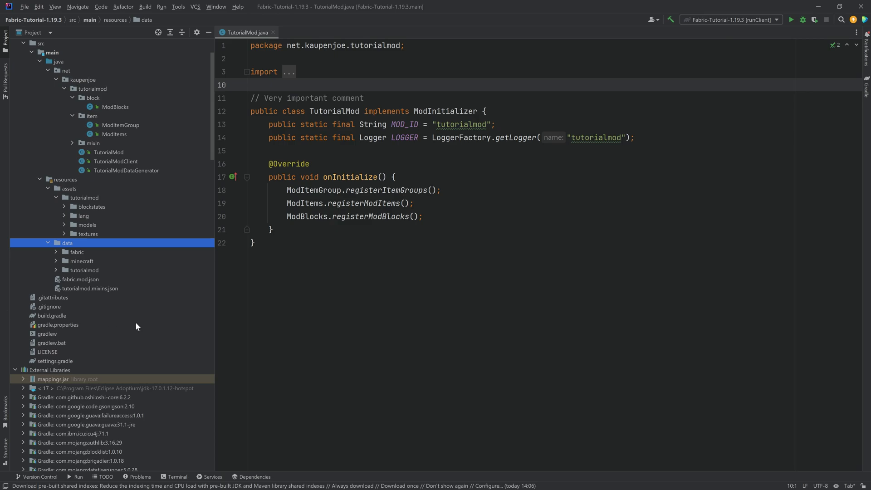
pyautogui.moveTo(60, 272)
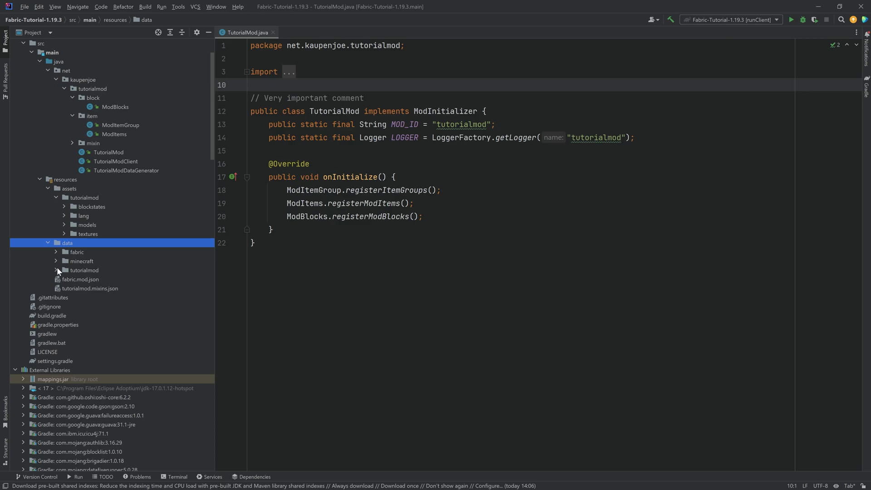
pyautogui.rightClick(85, 270)
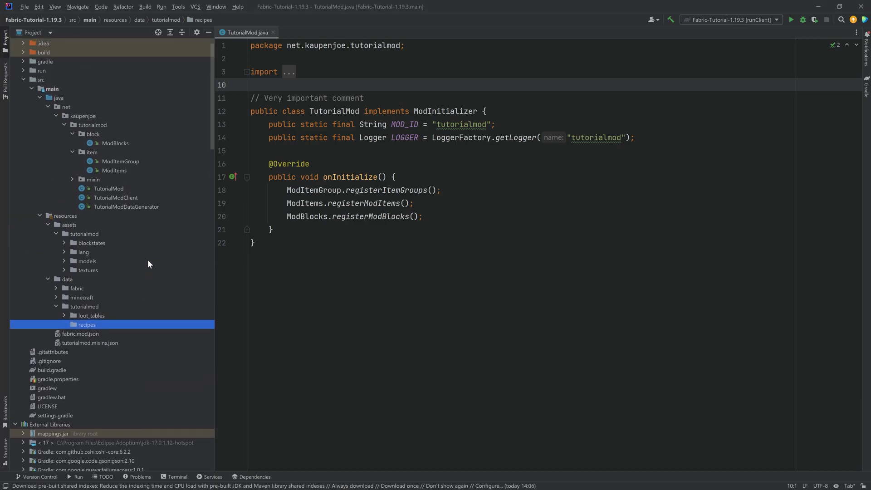
# Create and open an empty citrine_from_block.json in the recipes folder
pyautogui.rightClick(86, 325)
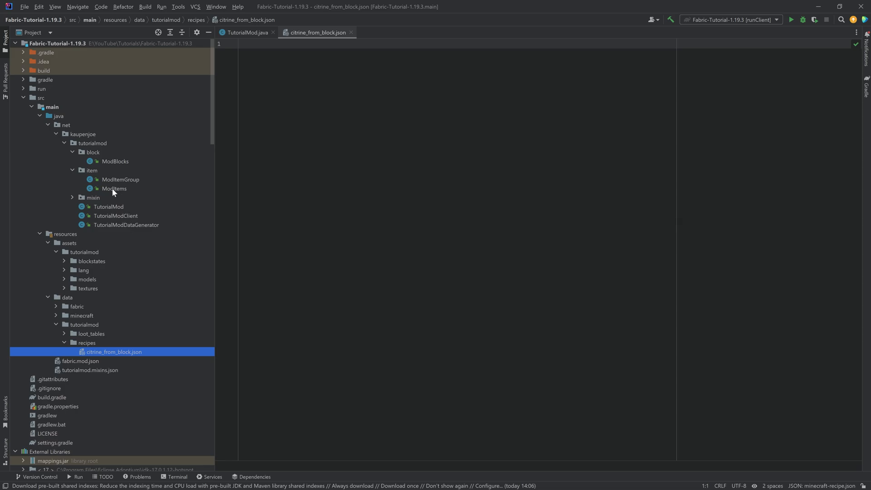
pyautogui.moveTo(136, 352)
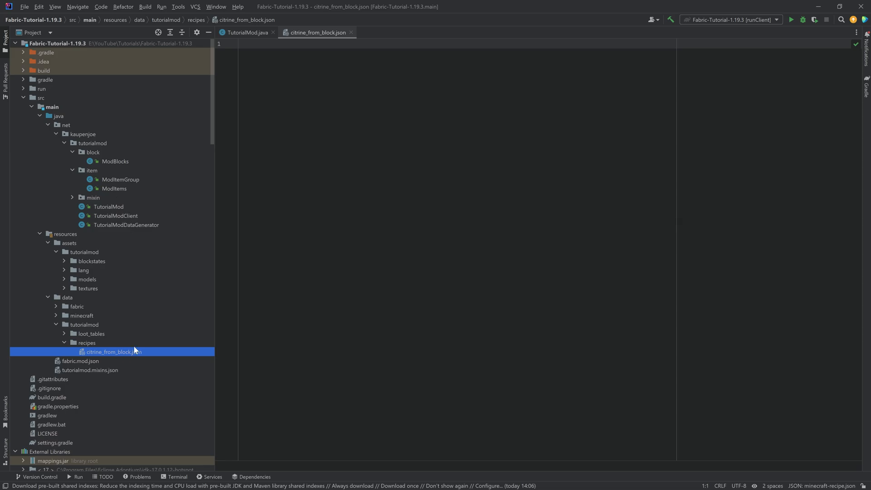
pyautogui.moveTo(102, 353)
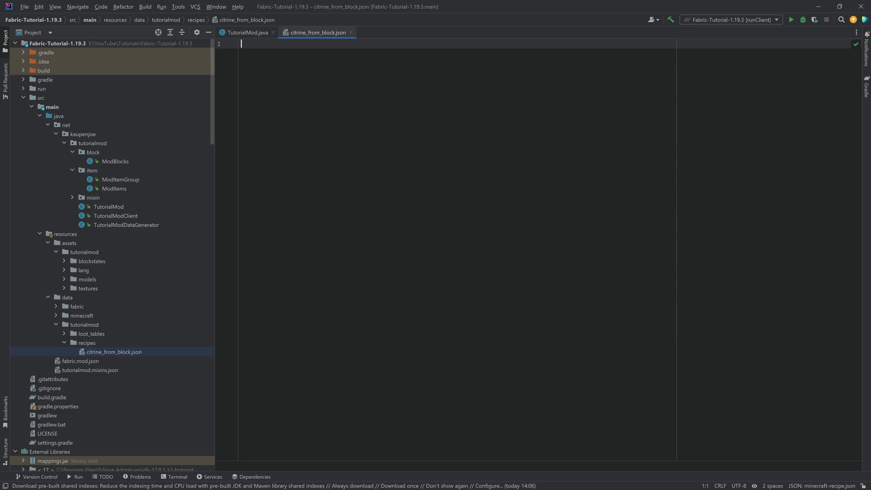
# Apply the Minecraft Data Pack Recipe JSON schema and begin a "type" key
pyautogui.write('{')
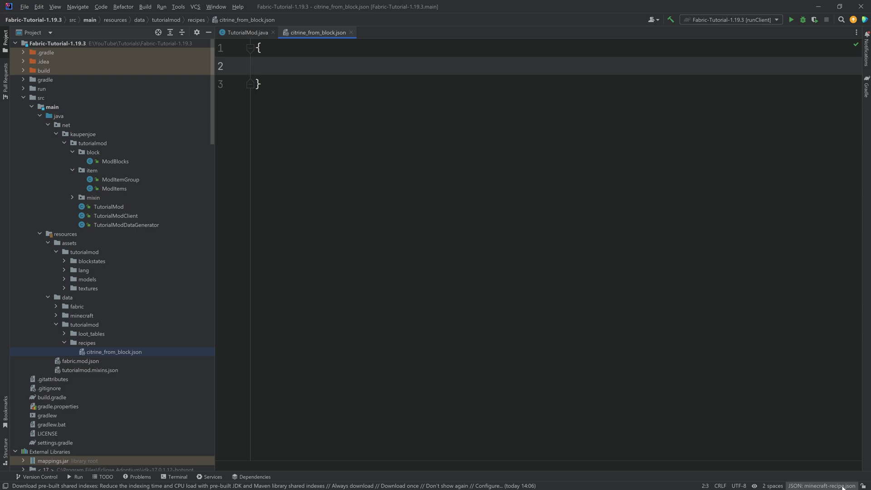
pyautogui.click(822, 485)
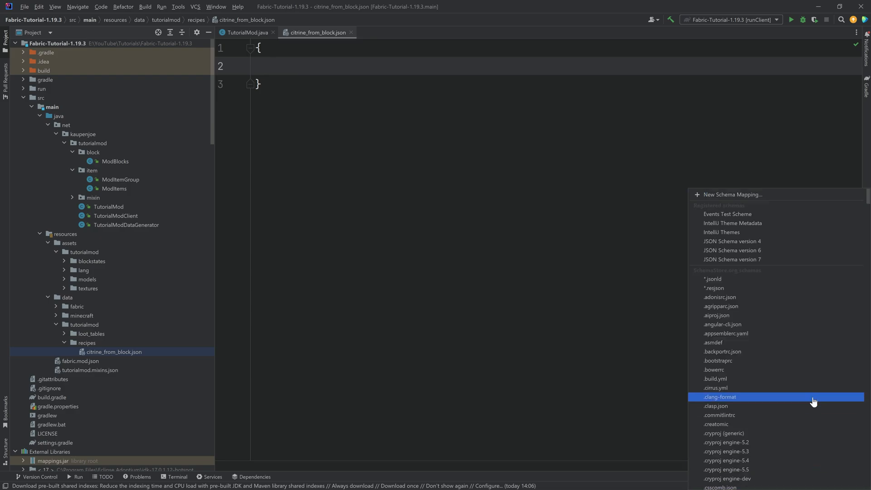
pyautogui.write('jsonmi')
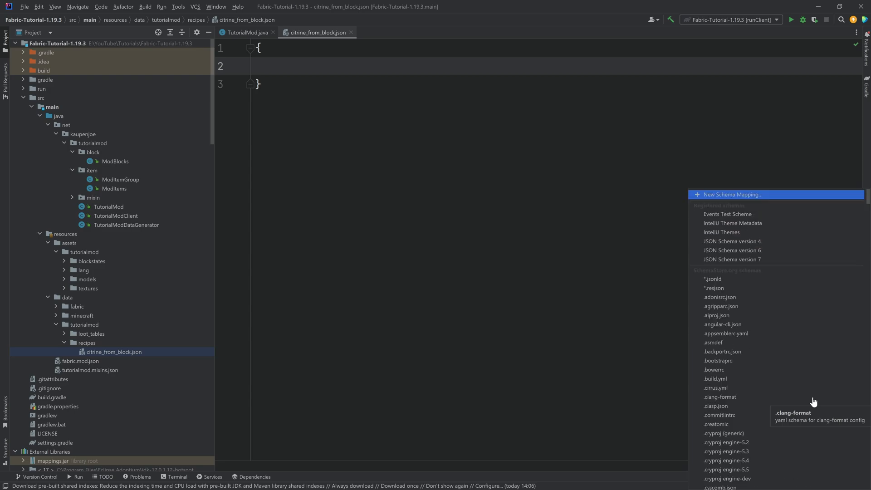
pyautogui.write('minecraft')
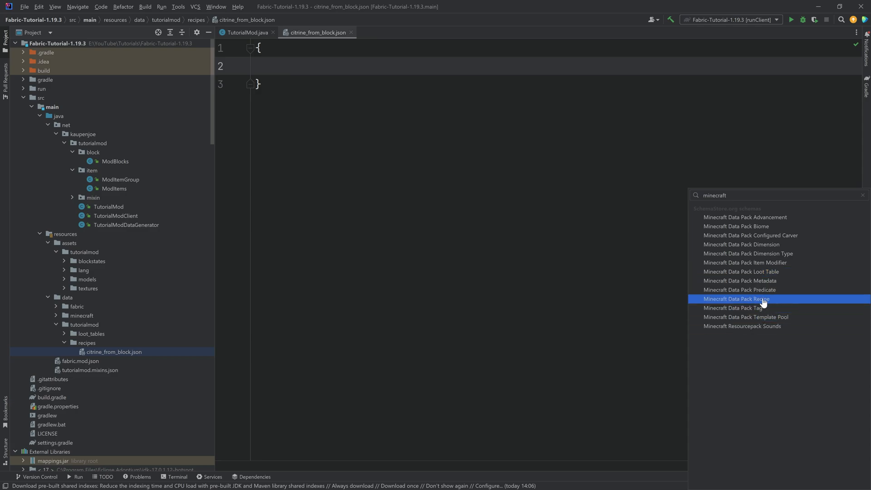
pyautogui.click(737, 299)
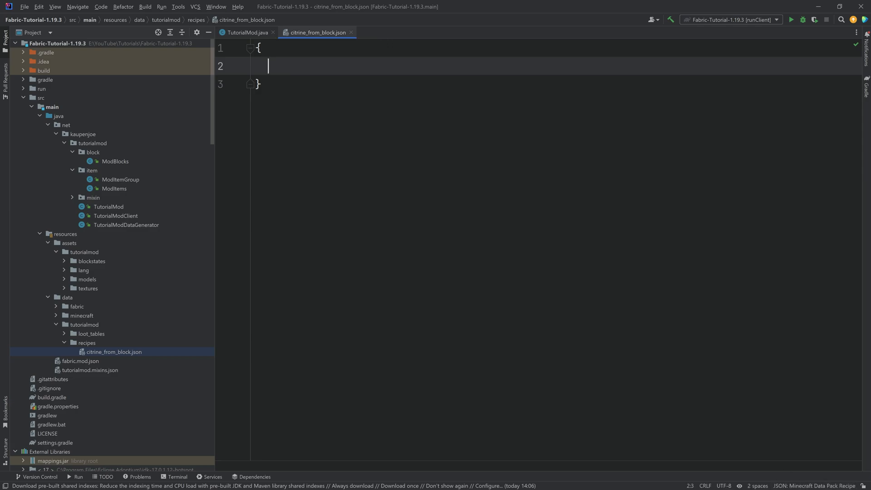
pyautogui.write('"typ"')
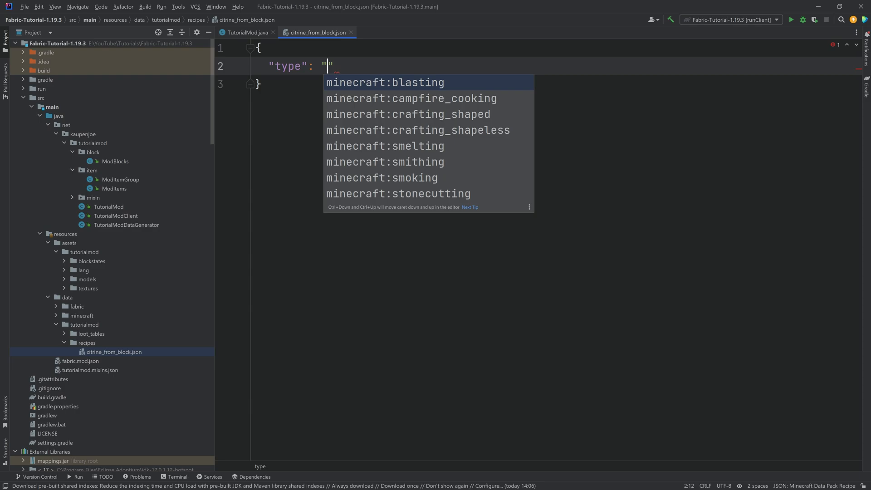
pyautogui.moveTo(402, 130)
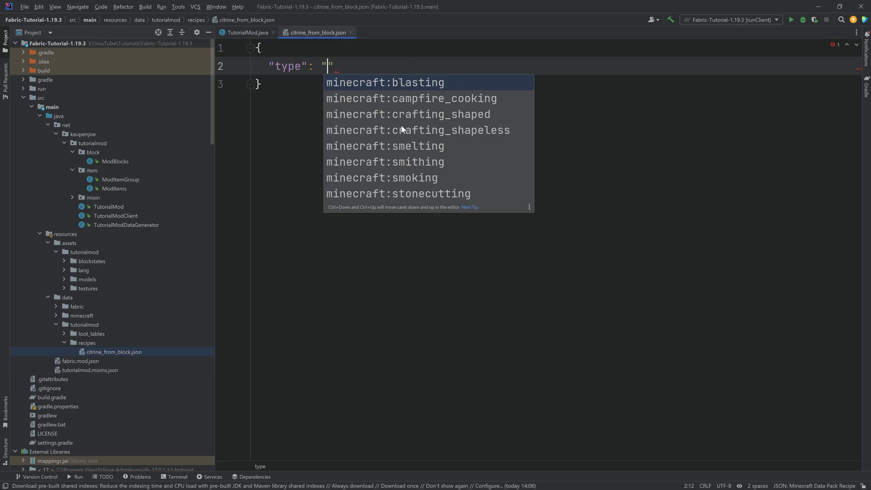
pyautogui.press('Escape')
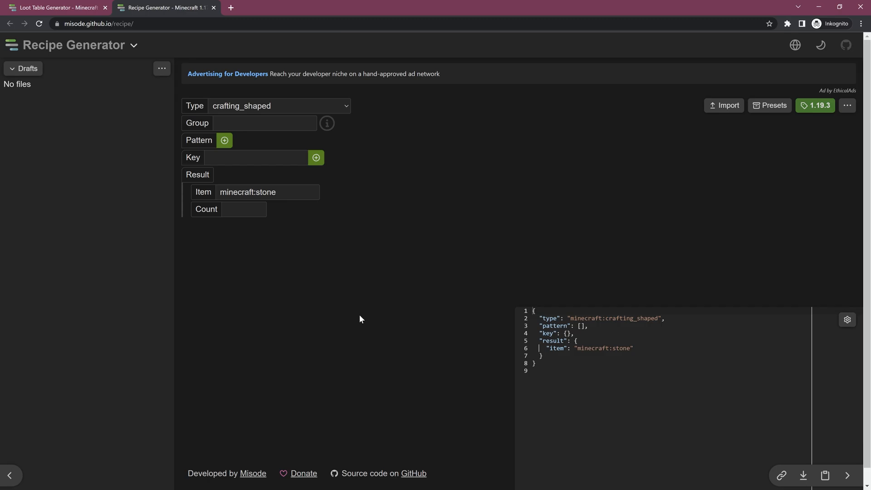
# Set minecraft:stone_bricks as the result item and add an empty pattern row
pyautogui.click(278, 107)
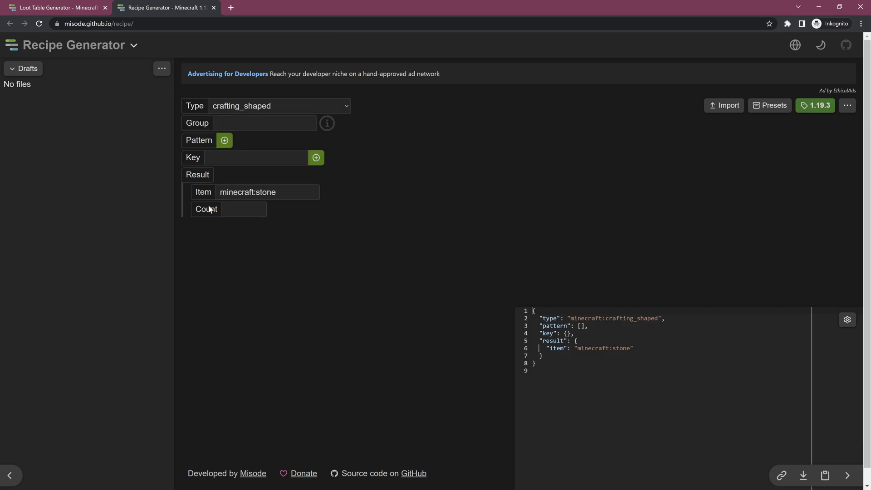
pyautogui.click(261, 192)
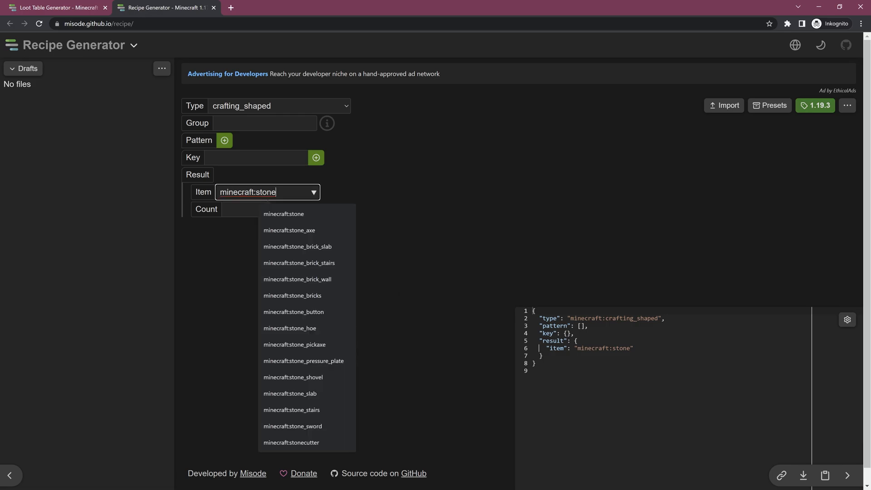
pyautogui.click(293, 294)
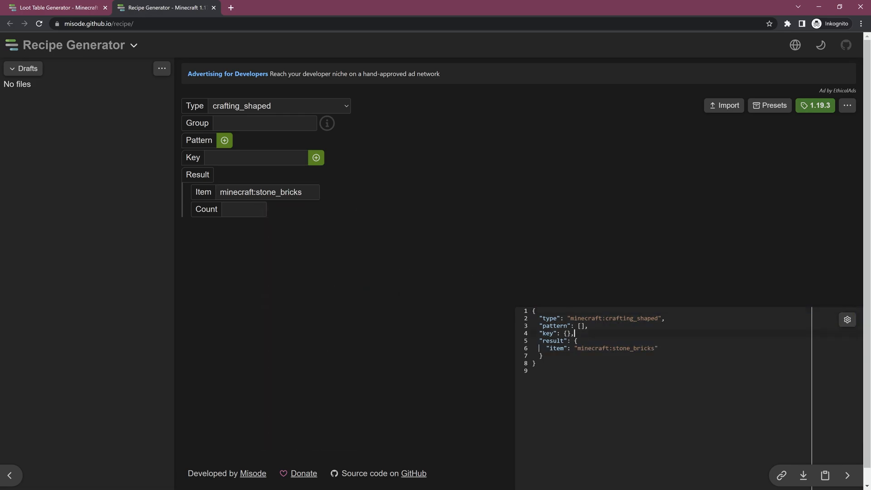
pyautogui.click(224, 140)
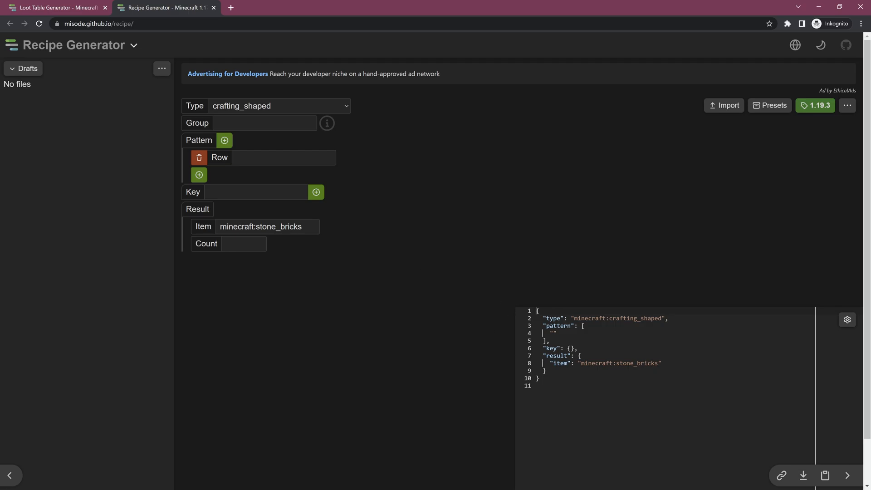
pyautogui.moveTo(851, 65)
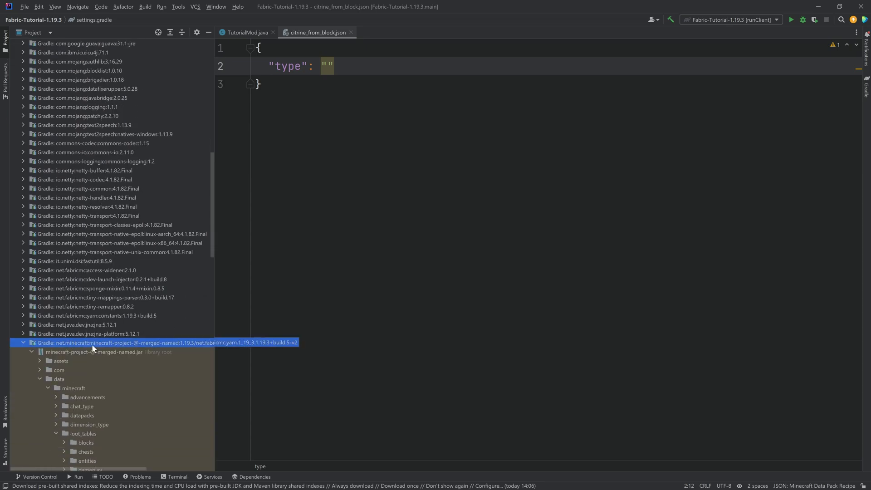
pyautogui.moveTo(189, 348)
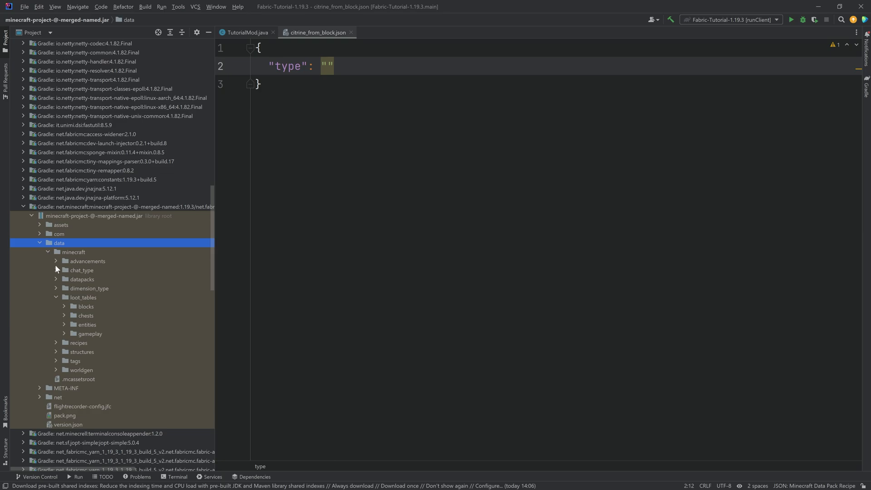
# Expand the vanilla data/minecraft/recipes folder and open coal_from_blasting_coal_ore.json
pyautogui.click(55, 343)
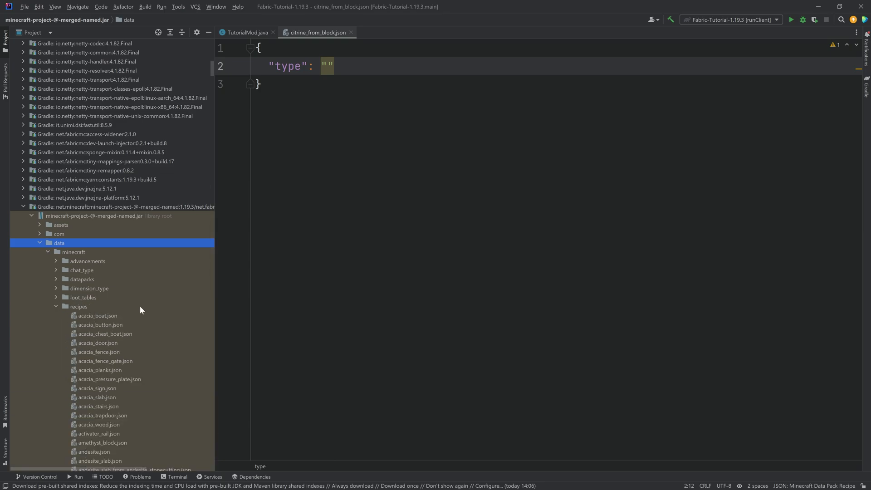
pyautogui.scroll(-3)
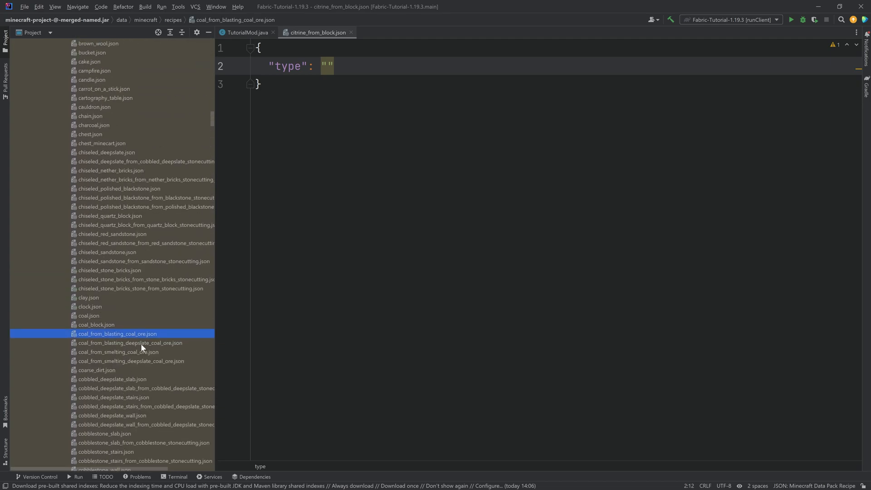
pyautogui.moveTo(118, 369)
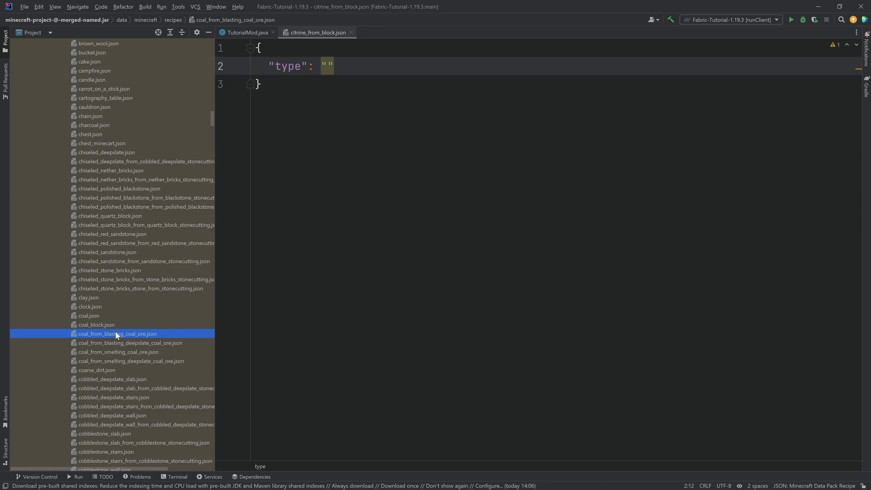
pyautogui.doubleClick(117, 334)
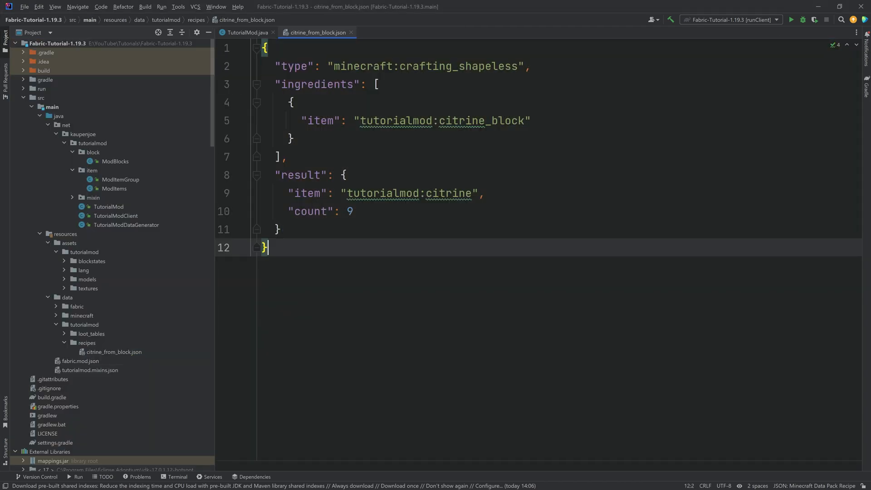
# Turn citrine_from_block.json into a shapeless recipe: citrine_block yielding 9 citrine
pyautogui.doubleClick(458, 65)
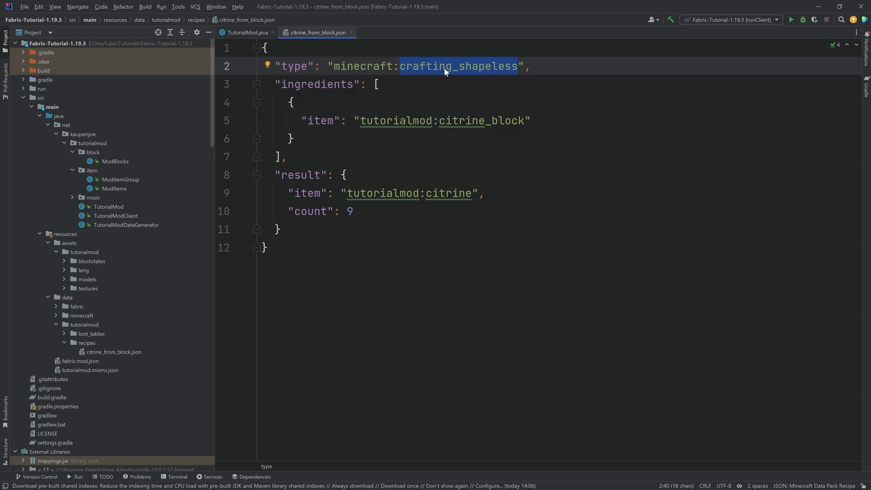
pyautogui.click(529, 120)
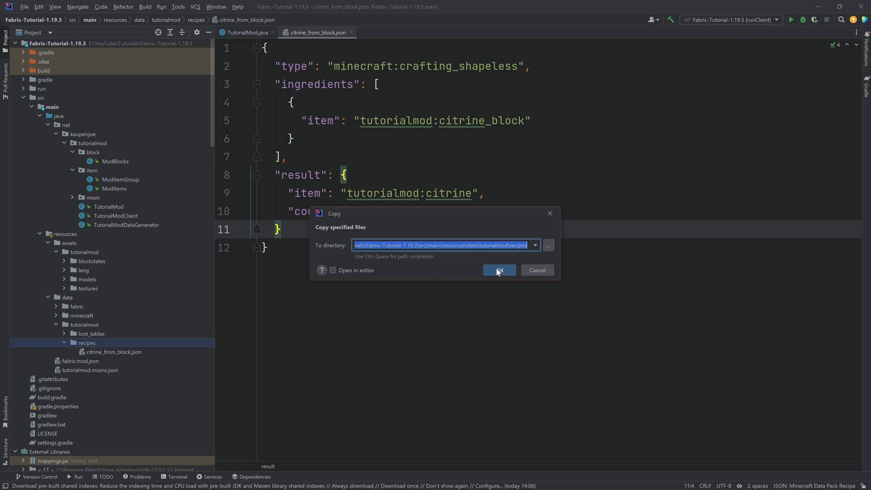
# Copy the recipe files into recipes and review smelting raw_citrine: cookingtime 200, experience 0.7
pyautogui.click(498, 269)
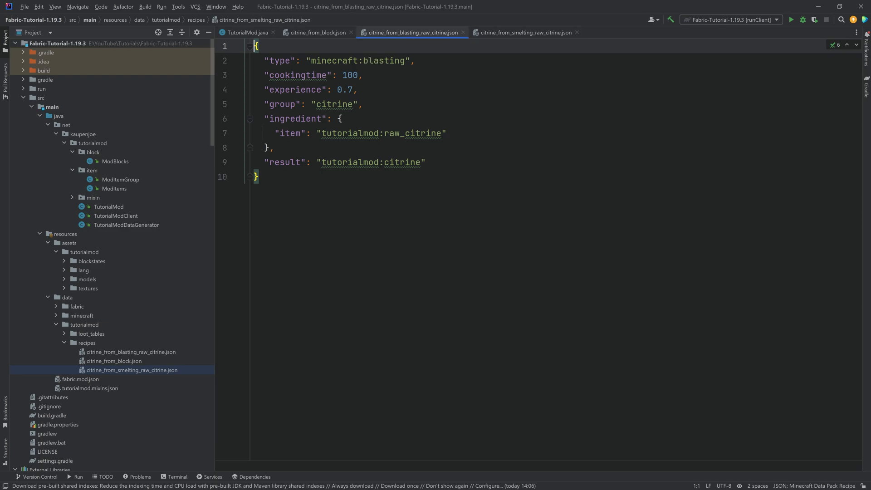
pyautogui.click(522, 32)
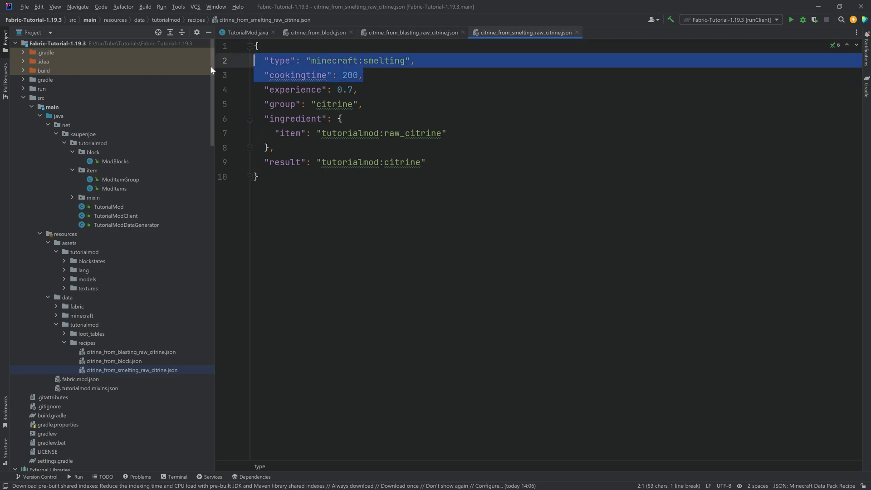
pyautogui.click(358, 90)
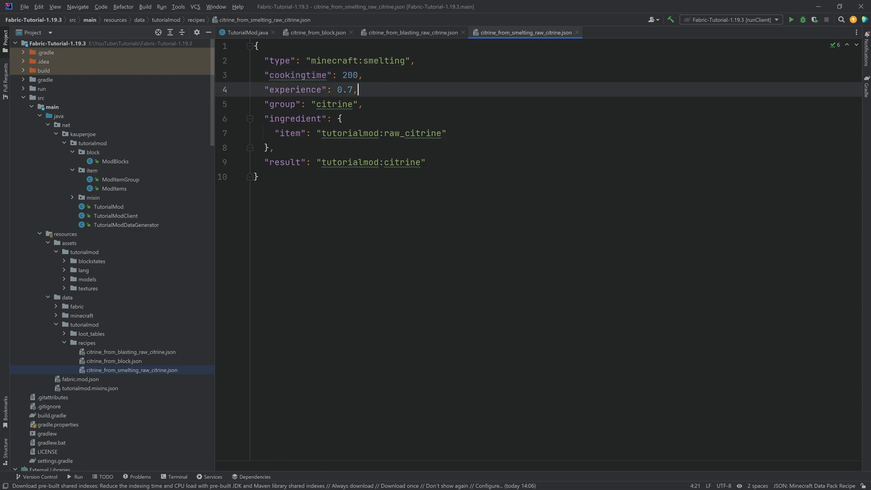
pyautogui.moveTo(273, 118); pyautogui.dragTo(445, 133)
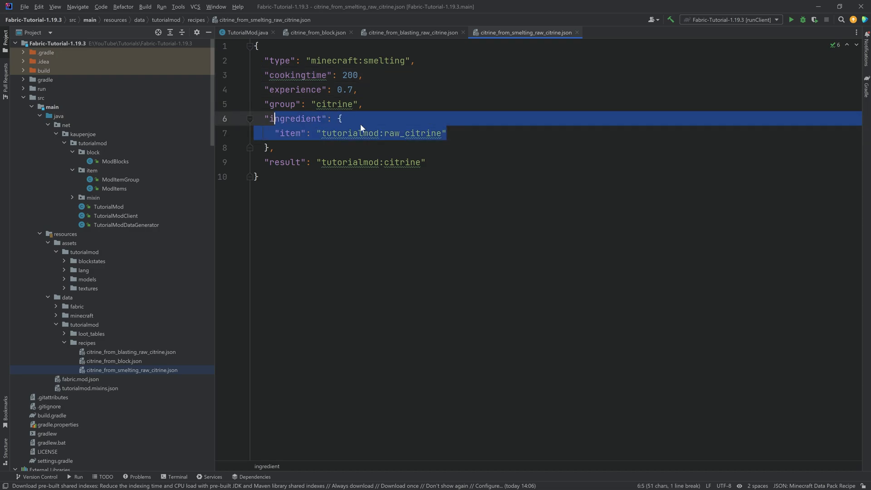
pyautogui.click(341, 119)
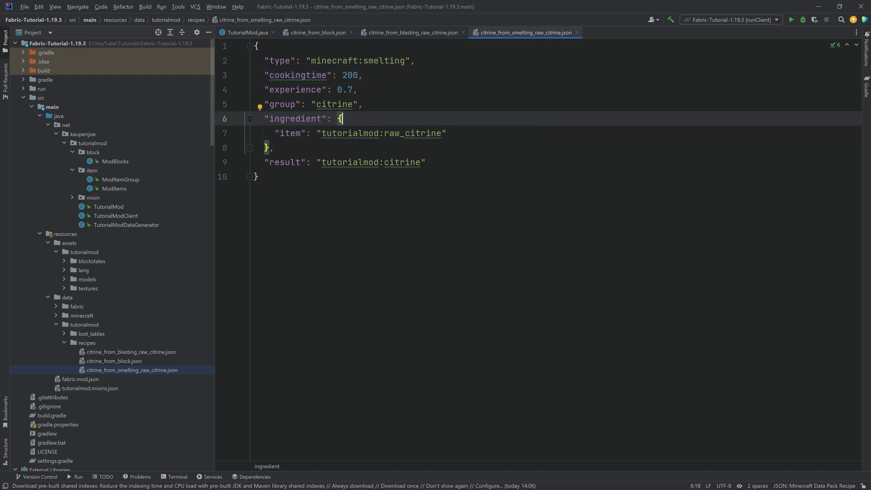
pyautogui.click(408, 162)
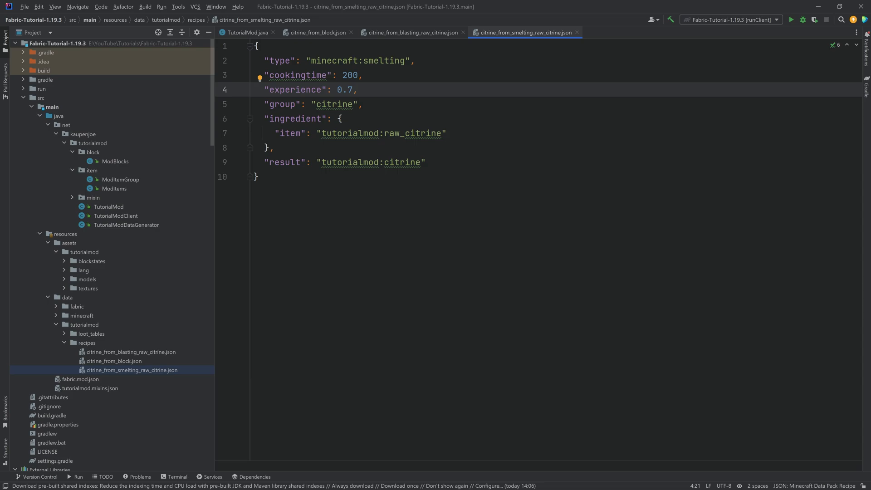
pyautogui.click(114, 360)
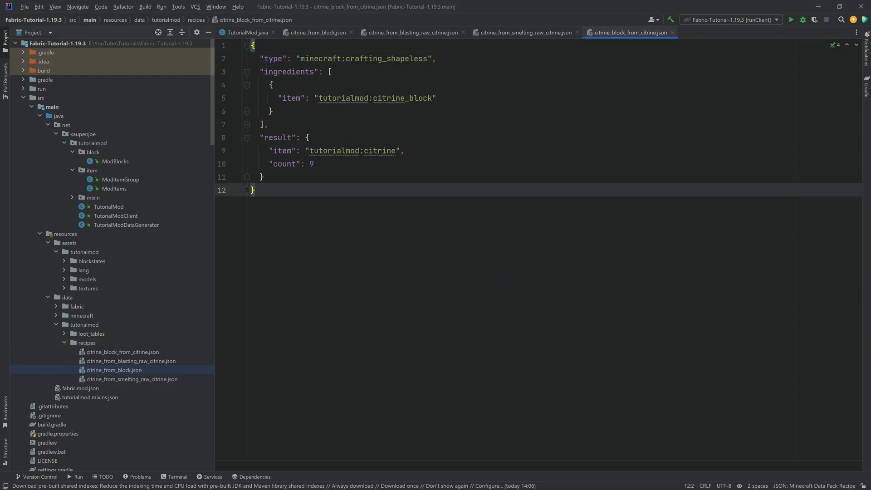
# Search the vanilla recipes for diamond and inspect diamond.json's ingredient and count 9
pyautogui.scroll(-3)
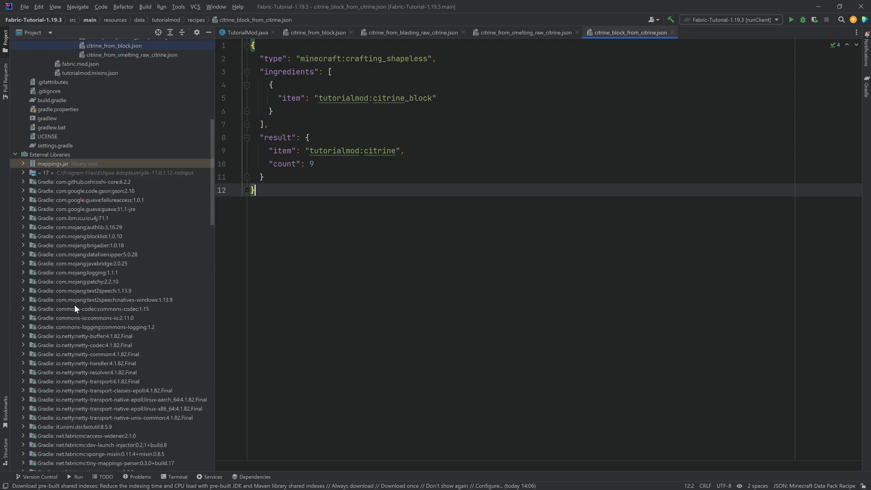
pyautogui.click(24, 239)
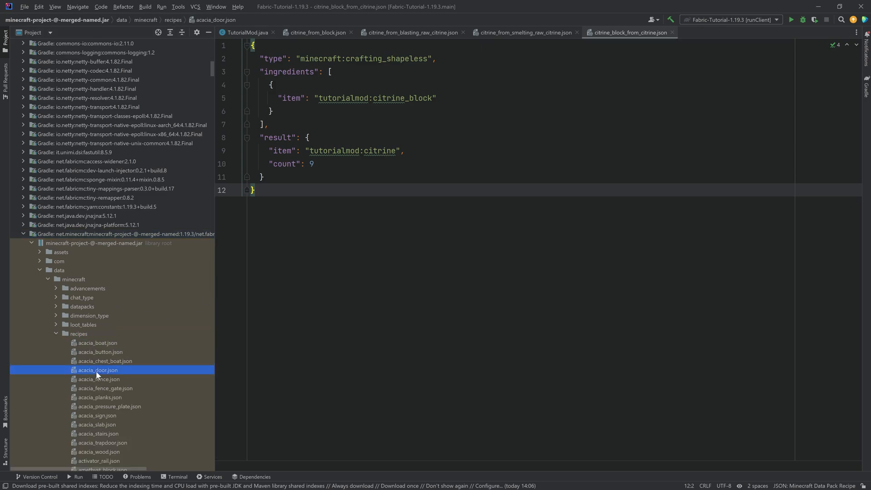
pyautogui.write('diamond')
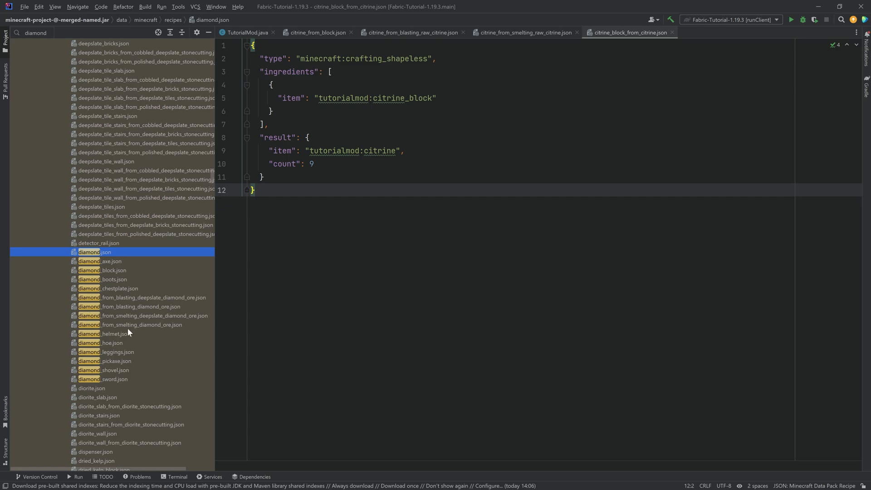
pyautogui.moveTo(111, 339)
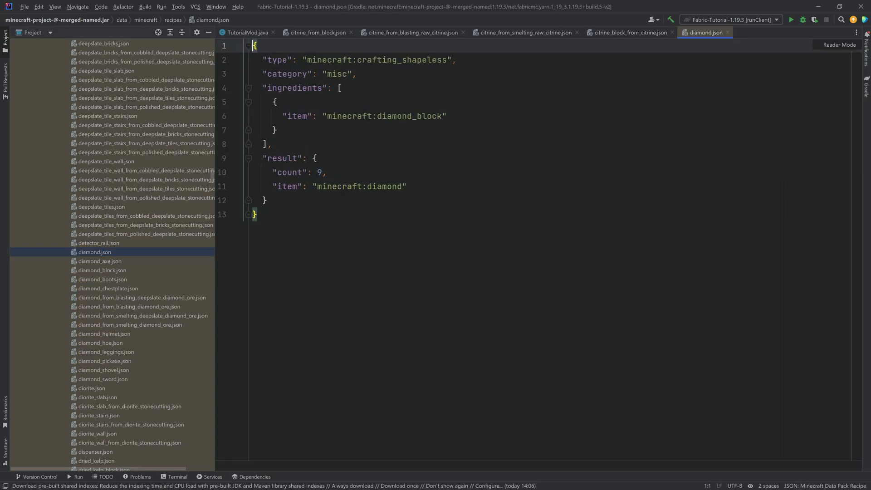
pyautogui.doubleClick(411, 117)
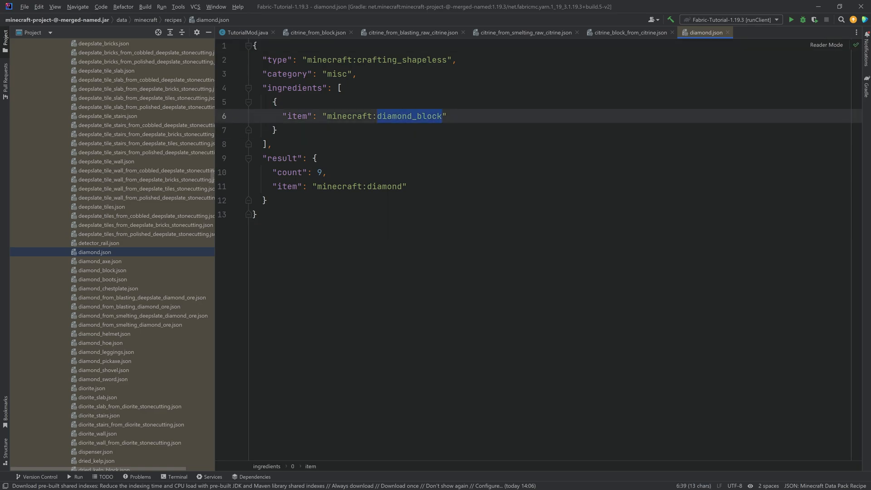
pyautogui.click(327, 171)
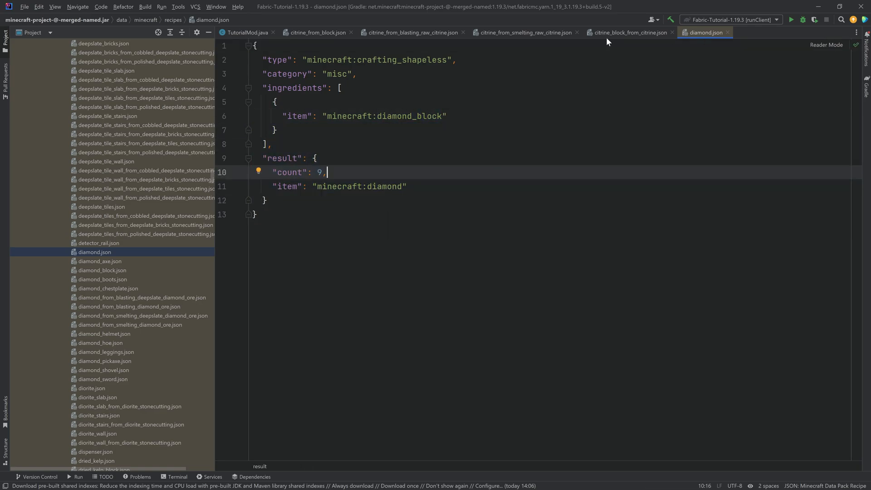
# Open the shaped diamond_block.json recipe and select all its contents
pyautogui.click(103, 270)
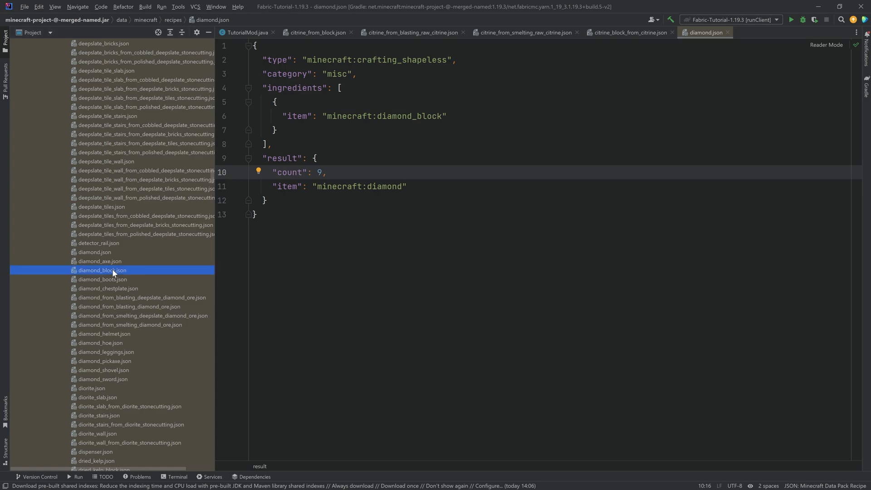
pyautogui.doubleClick(102, 270)
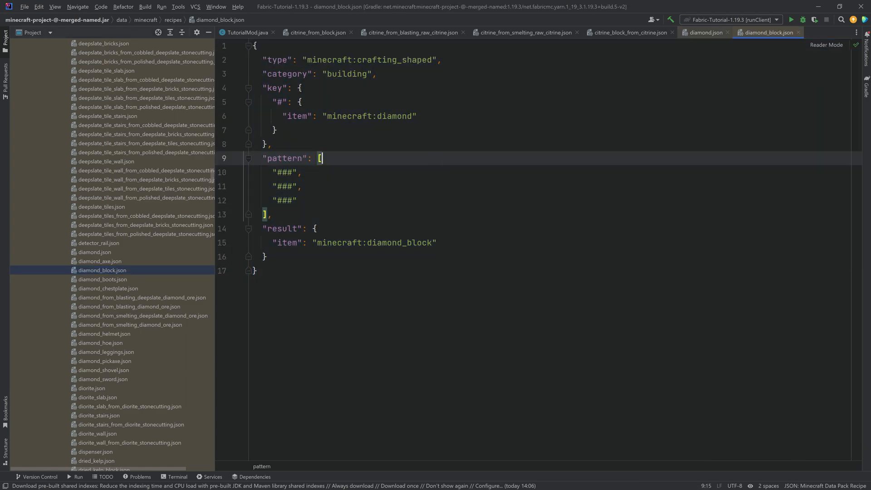
pyautogui.press('ctrl+a')
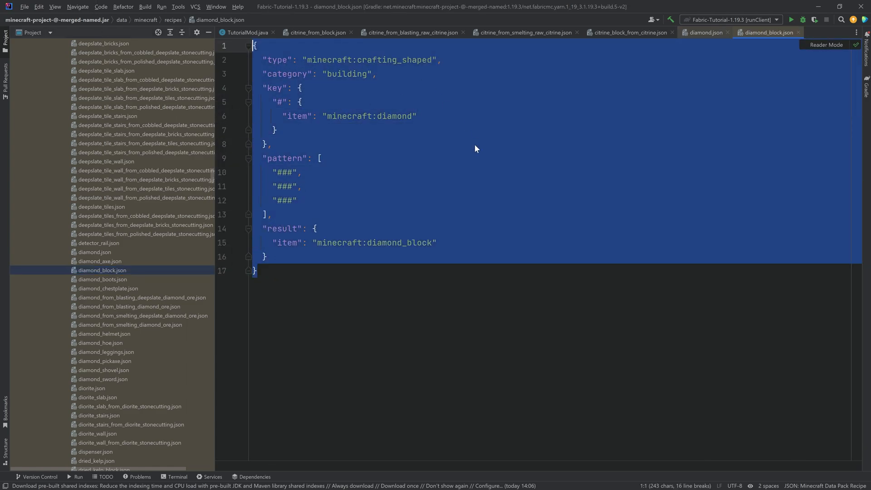
# Set the # key to tutorialmod:citrine and target the citrine_block result
pyautogui.click(628, 32)
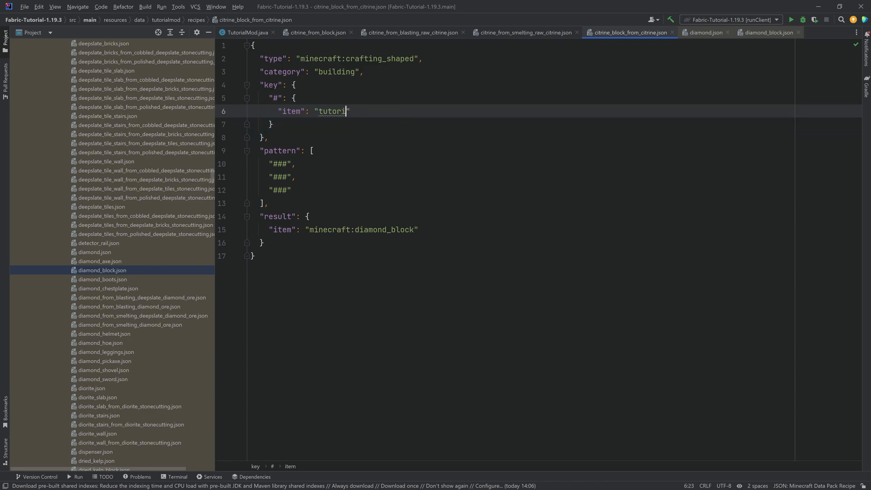
pyautogui.write('almod:')
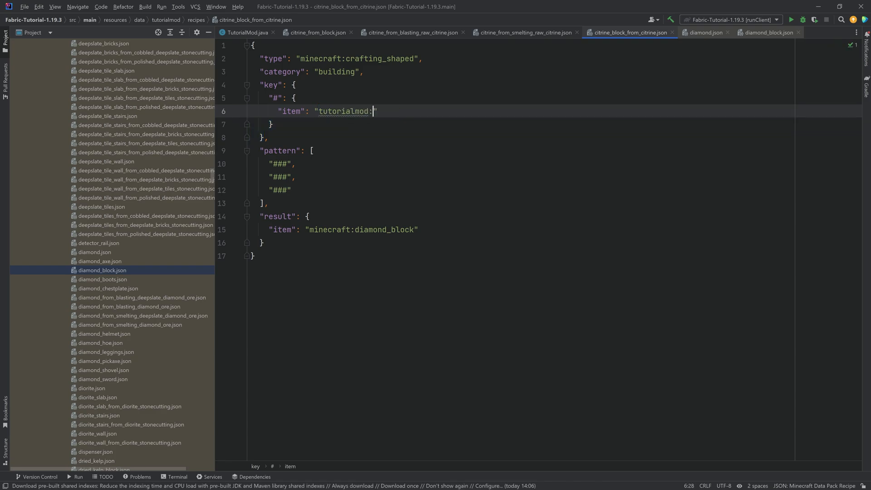
pyautogui.write('citrine')
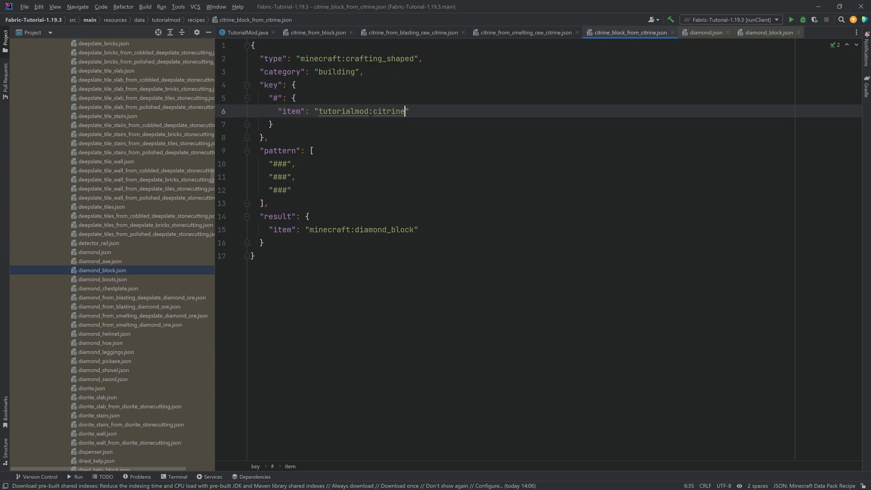
pyautogui.click(377, 111)
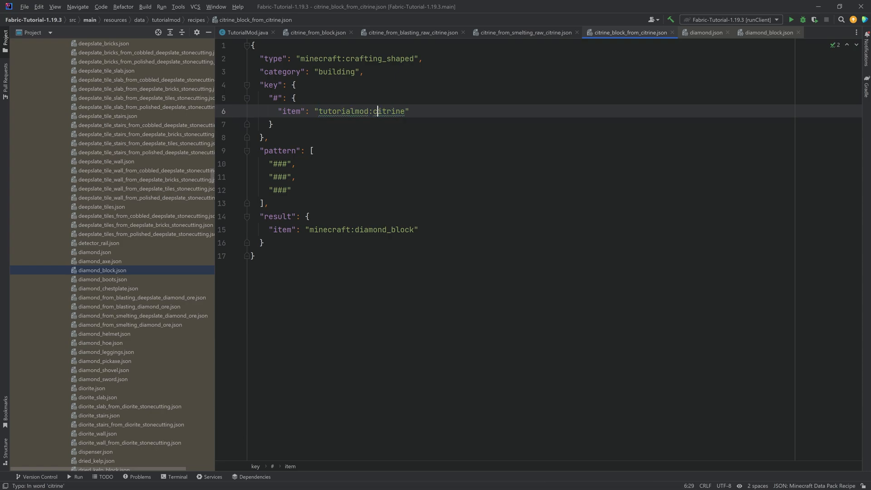
pyautogui.click(366, 229)
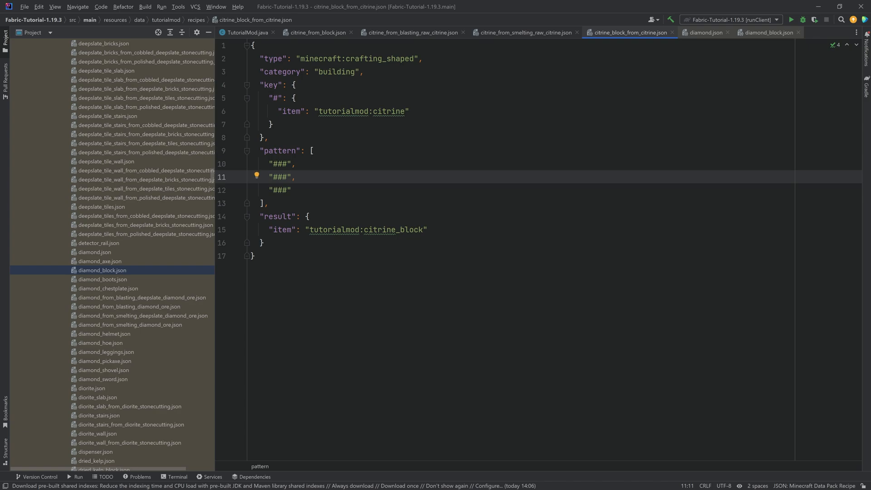
# Select the middle pattern row and start a second raw_ key entry
pyautogui.doubleClick(280, 177)
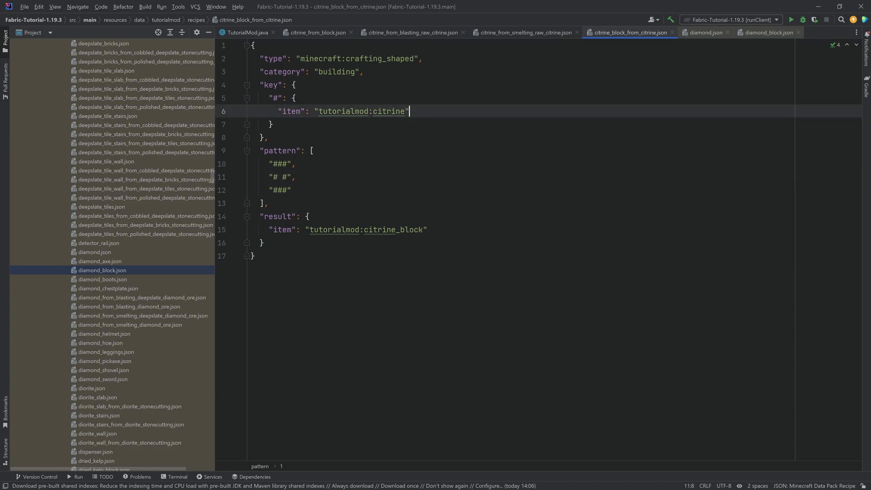
pyautogui.click(382, 112)
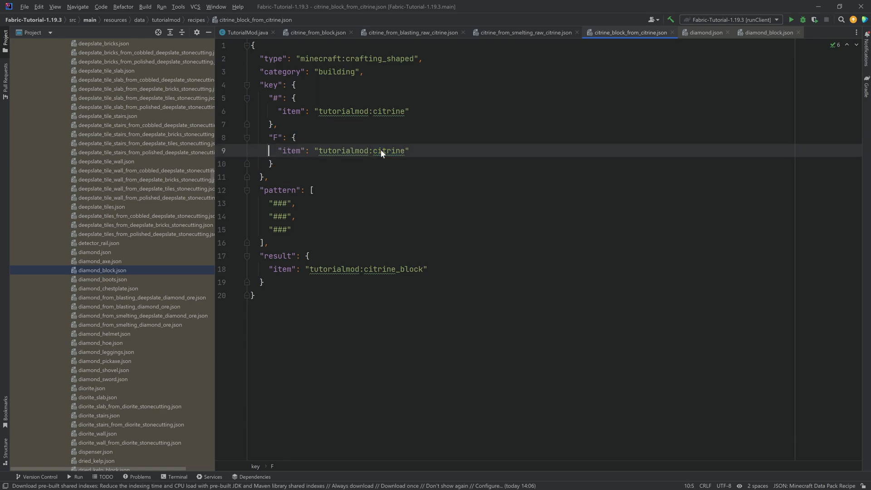
pyautogui.write('raw_')
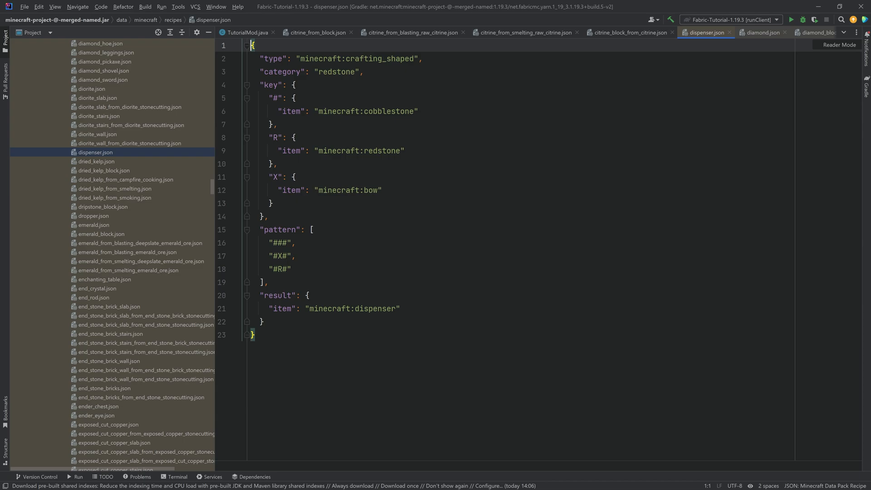
# Compare with vanilla dispenser.json, return to the citrine block recipe, then select the blasting raw citrine file
pyautogui.doubleClick(361, 111)
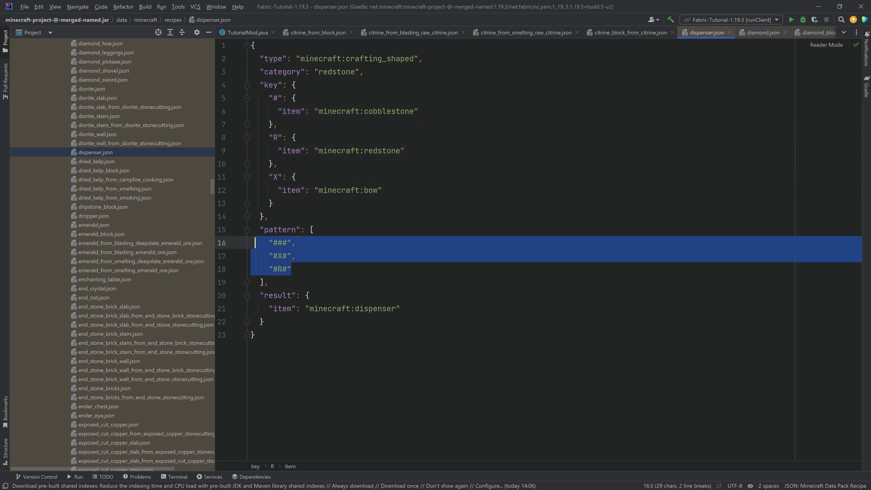
pyautogui.click(292, 269)
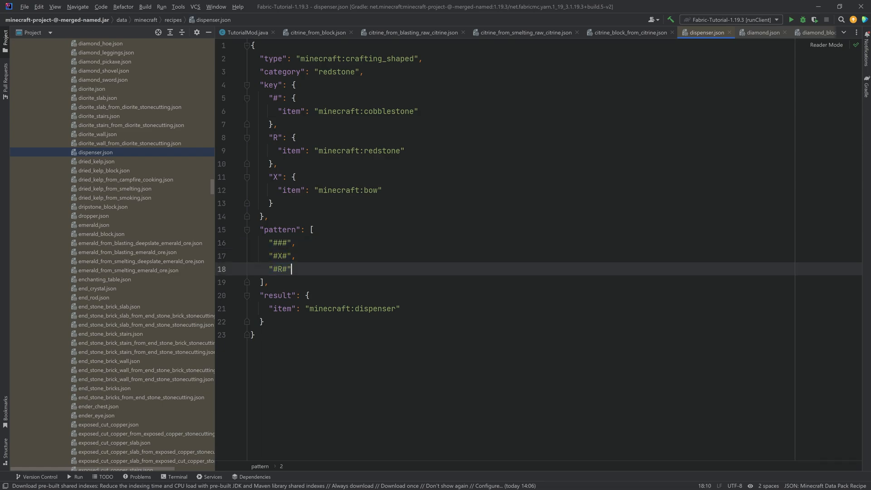
pyautogui.click(628, 32)
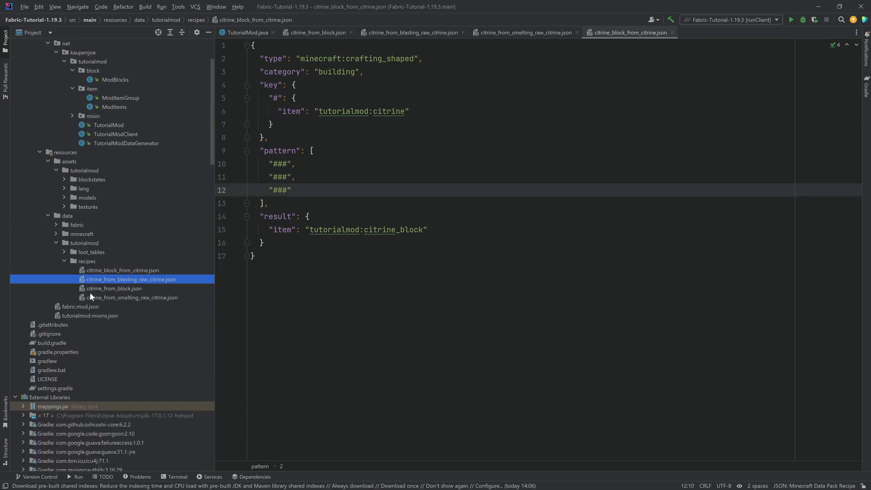
pyautogui.click(114, 289)
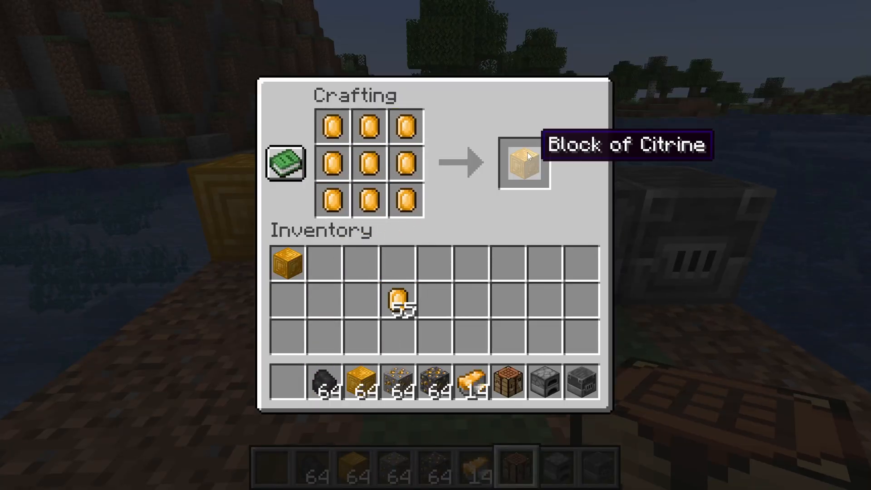
# Open the crafting table's recipe book to its building tab and check the citrine recipes
pyautogui.click(522, 163)
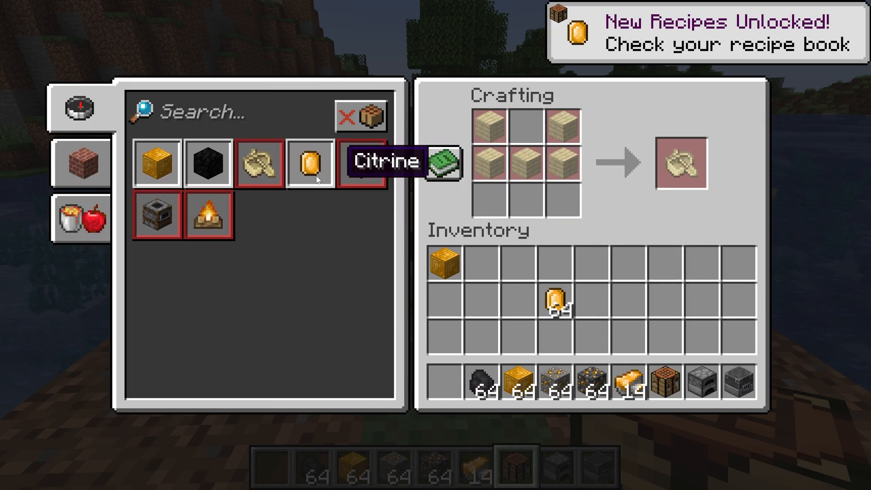
pyautogui.click(82, 163)
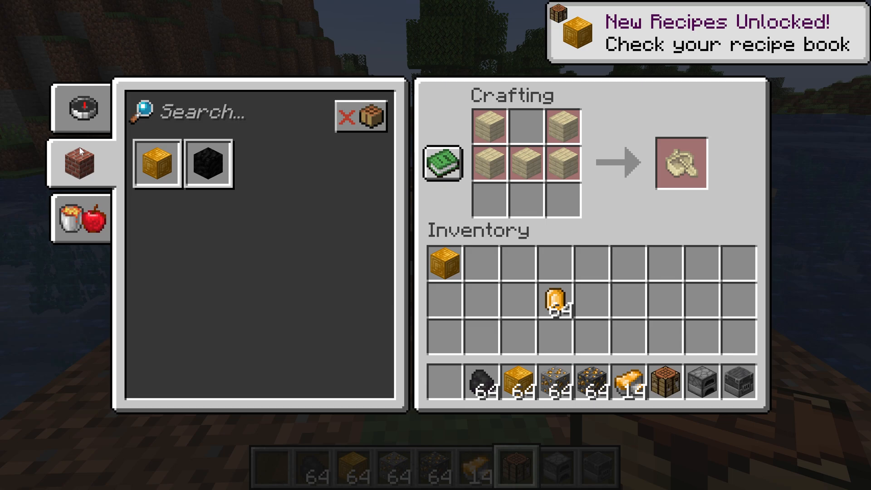
pyautogui.click(208, 162)
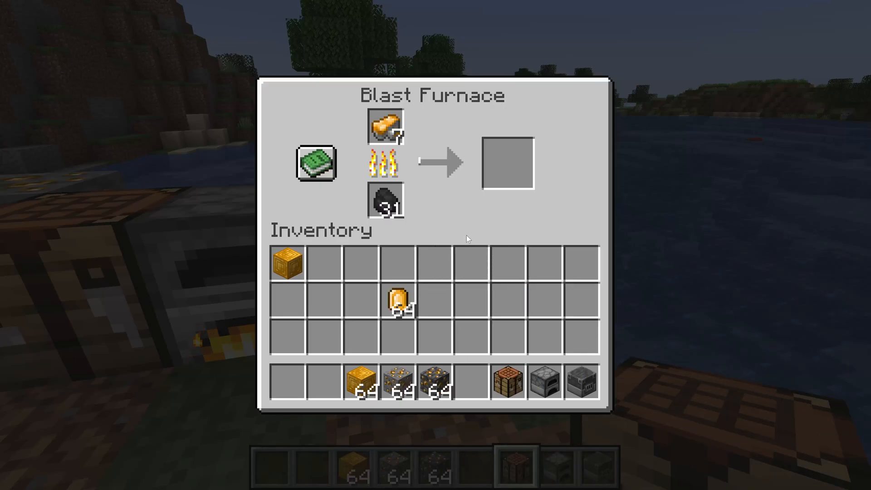
# Close the blast furnace screen while raw citrine smelts with coal
pyautogui.press('Escape')
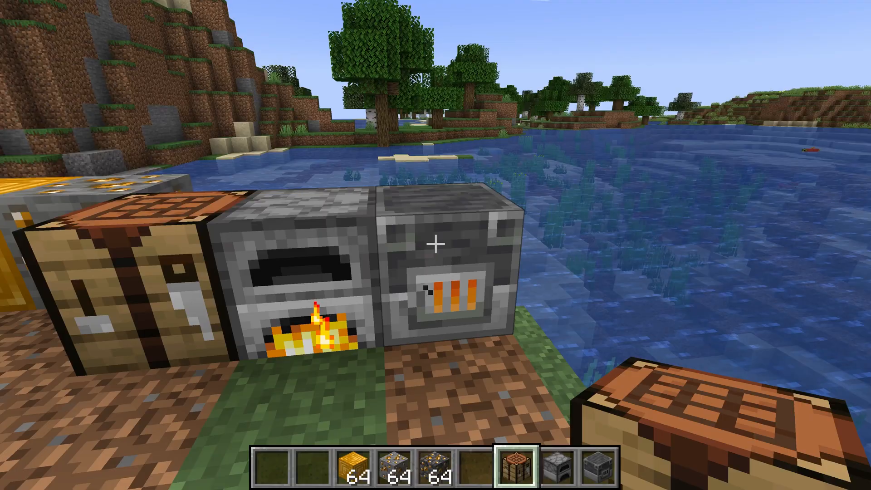